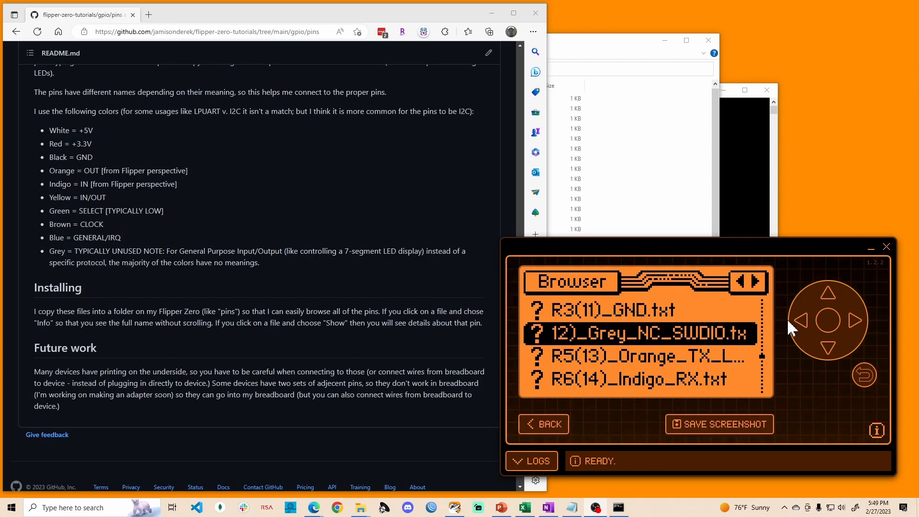
mouse_move(808, 343)
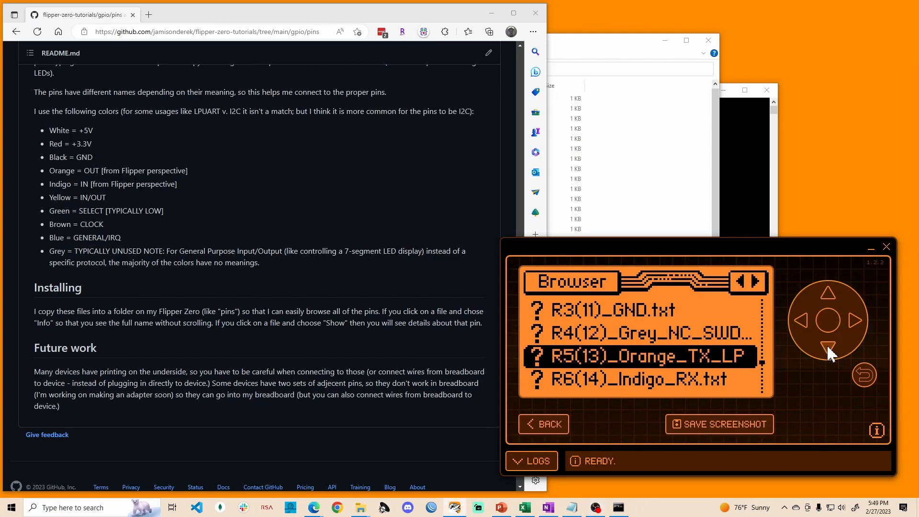
Move the pins file list selection down toward the R7(15) Yellow file
click(829, 347)
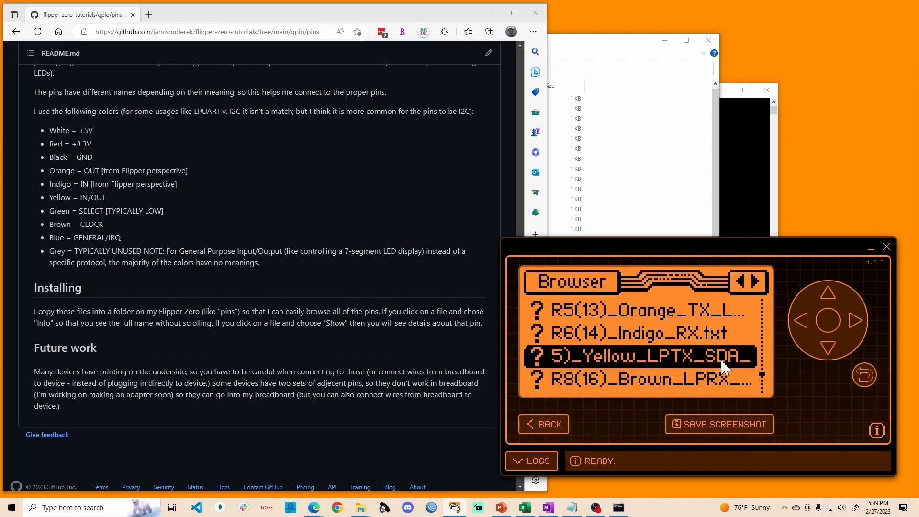
click(828, 320)
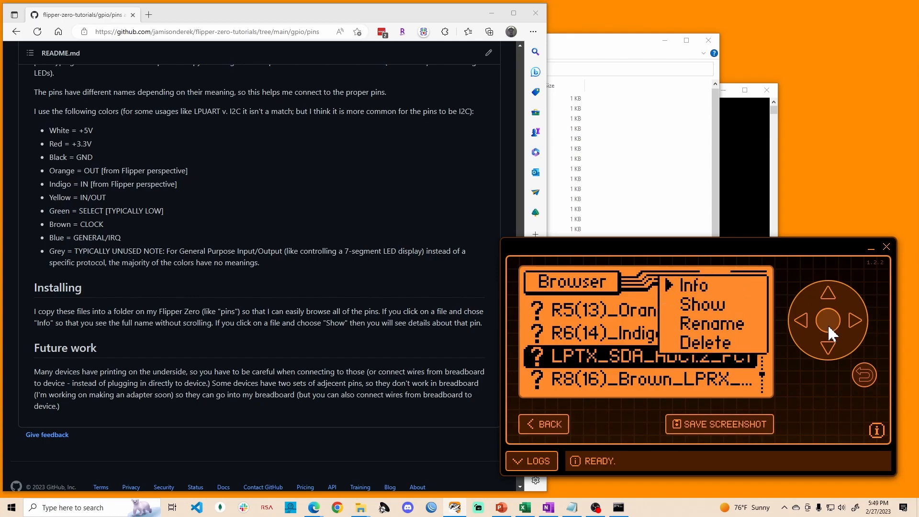
click(691, 286)
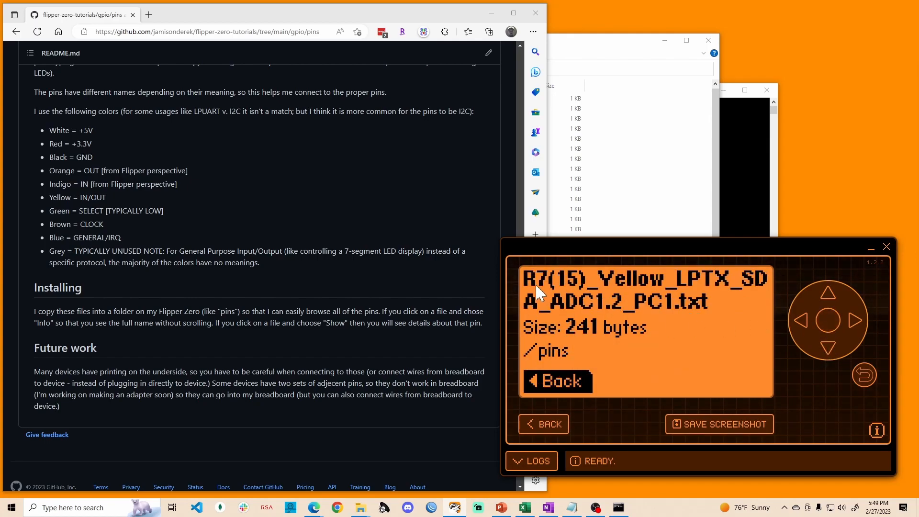
mouse_move(585, 284)
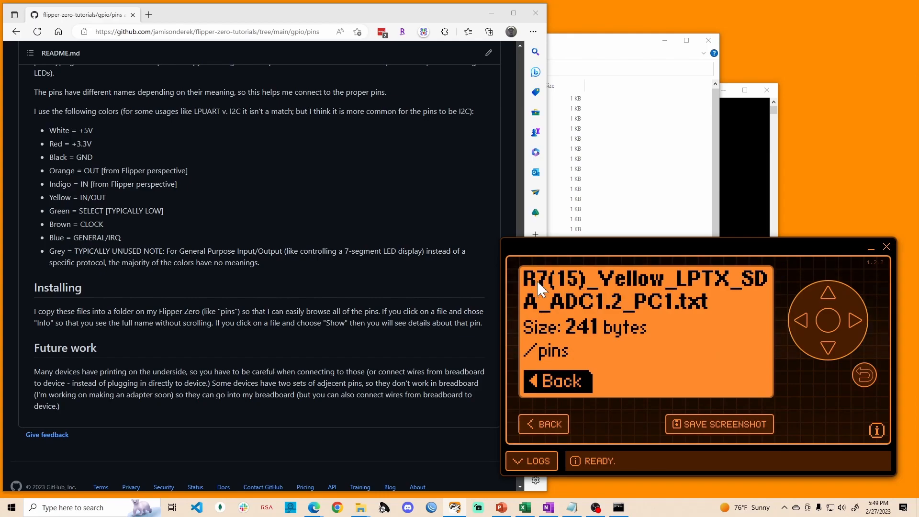
mouse_move(648, 329)
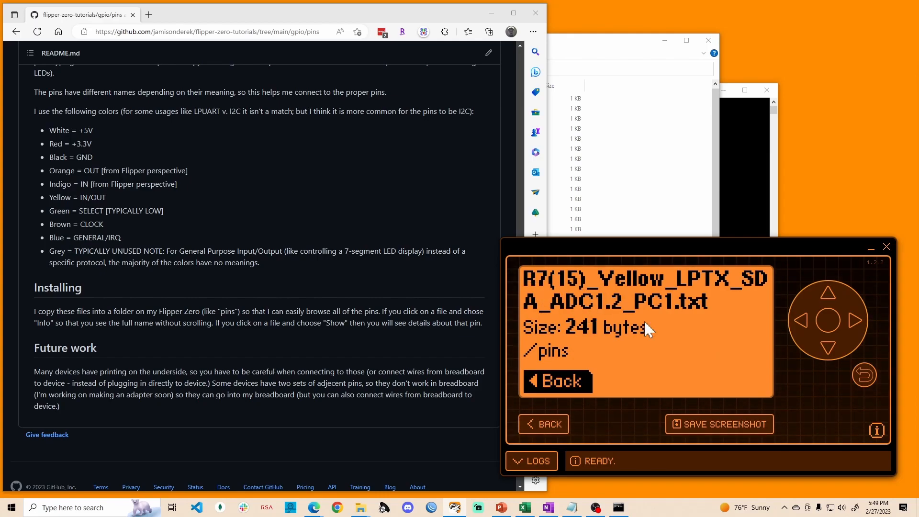
click(864, 374)
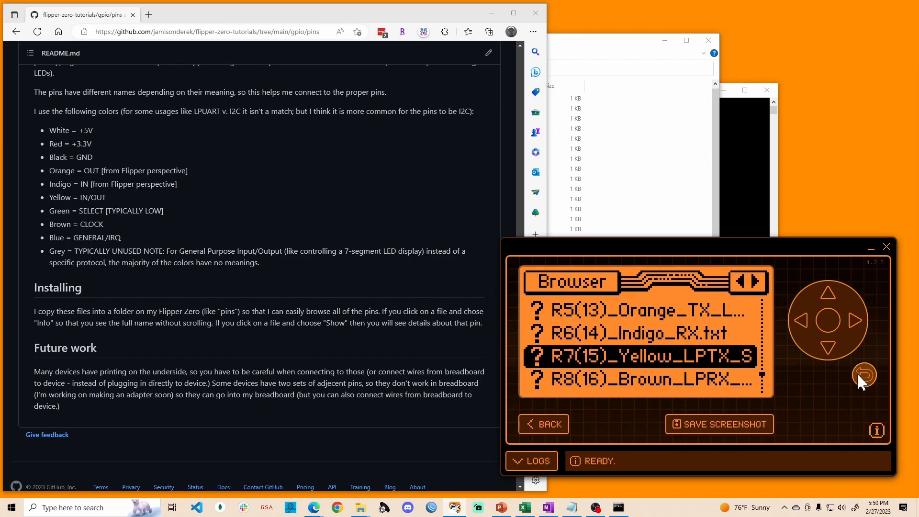
Show the pin file's description on the Flipper screen and read through its compatible-device list and naming notes
click(828, 293)
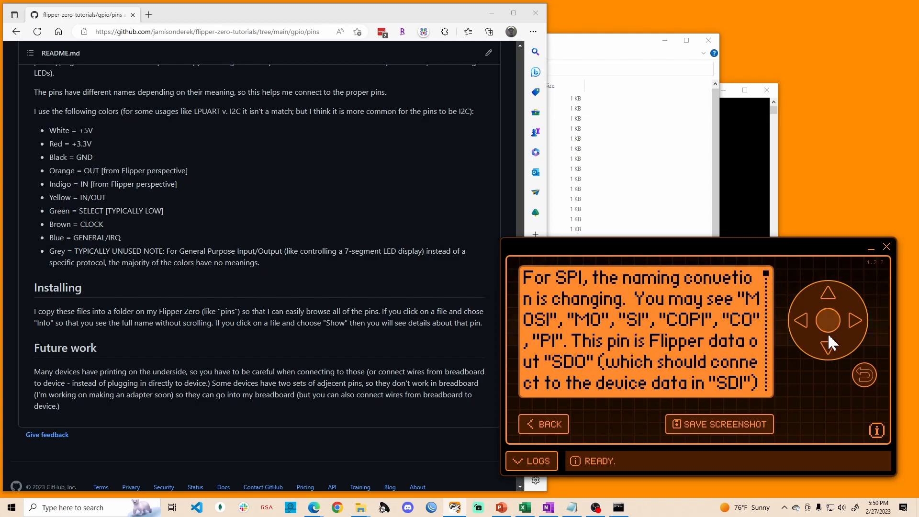
click(828, 345)
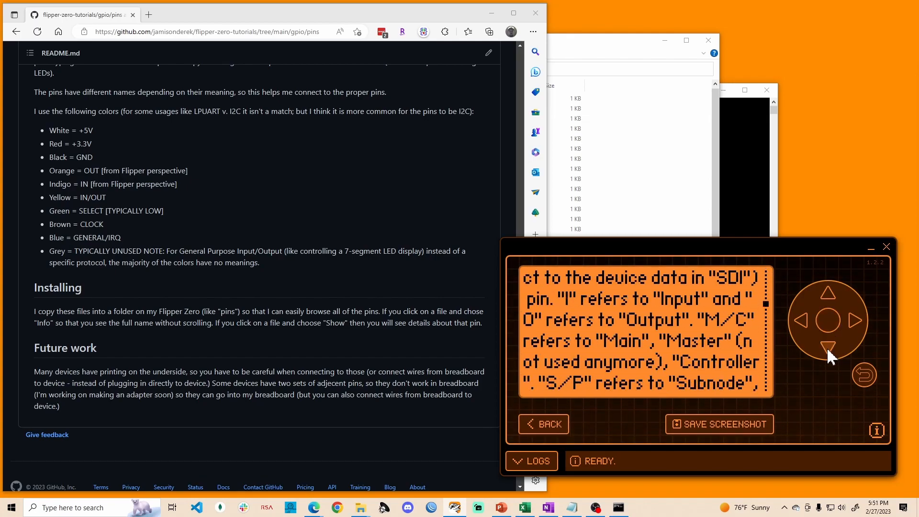
click(828, 346)
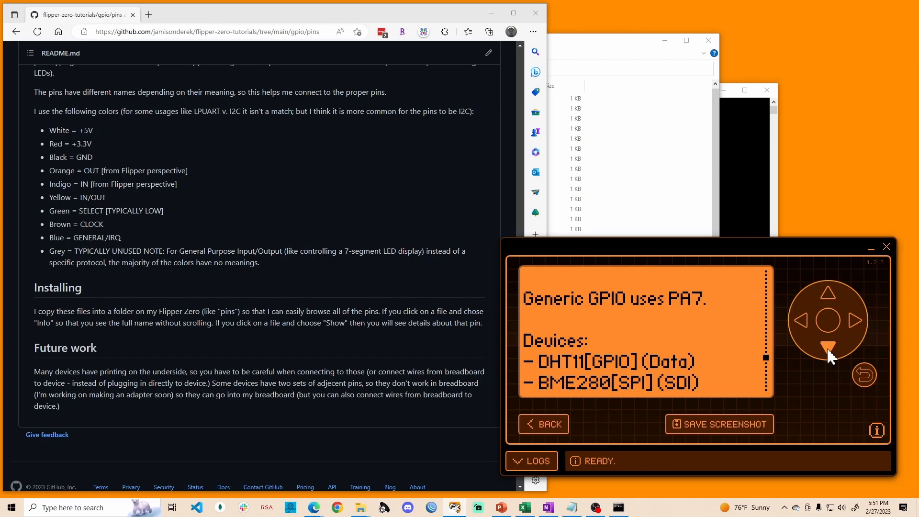
click(828, 347)
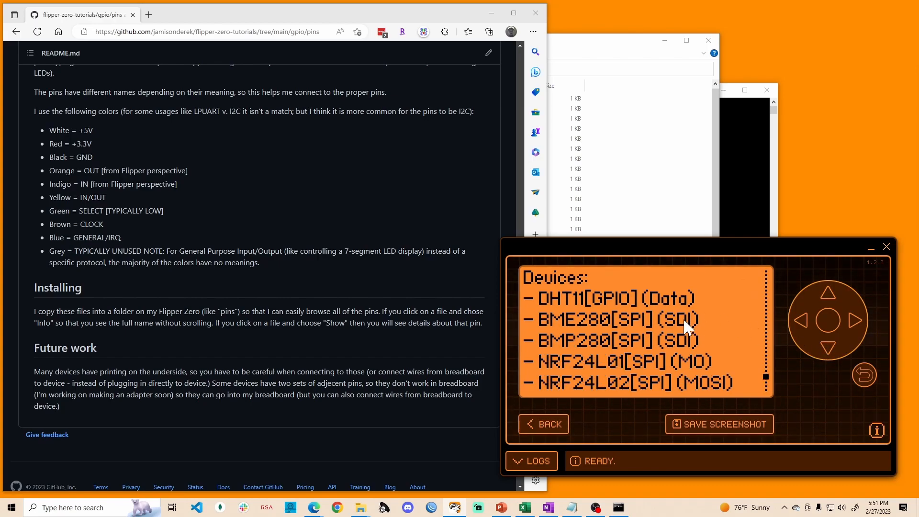
mouse_move(698, 340)
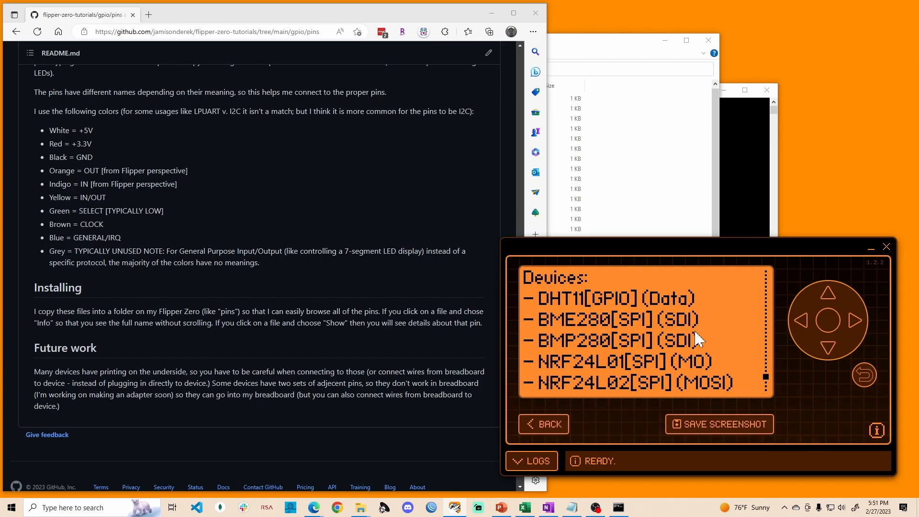
mouse_move(716, 366)
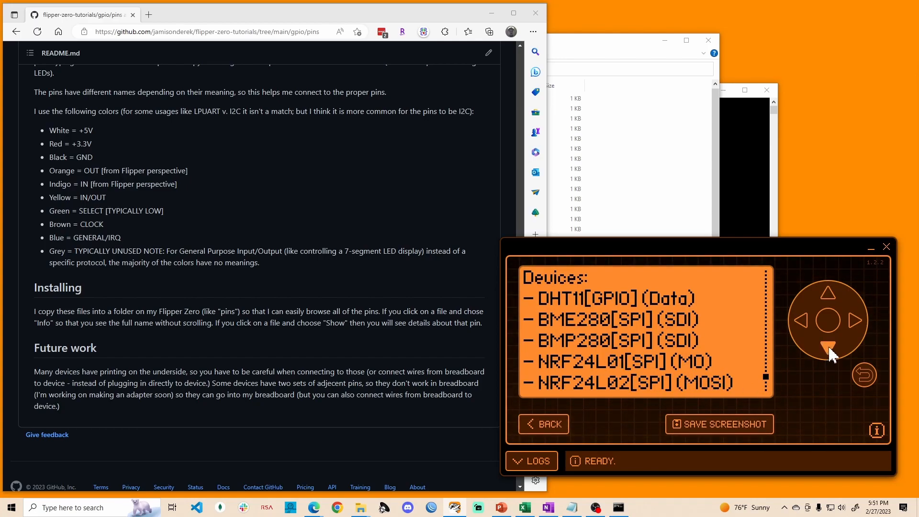
click(829, 345)
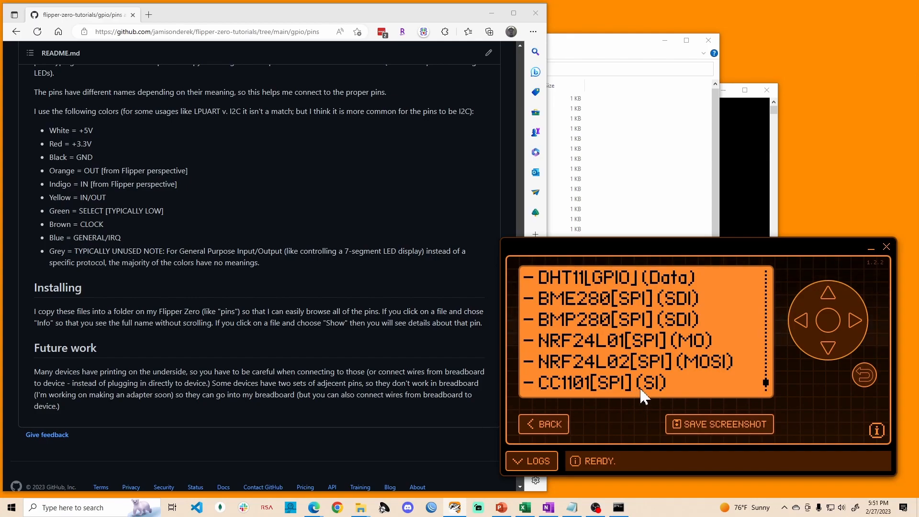
mouse_move(634, 383)
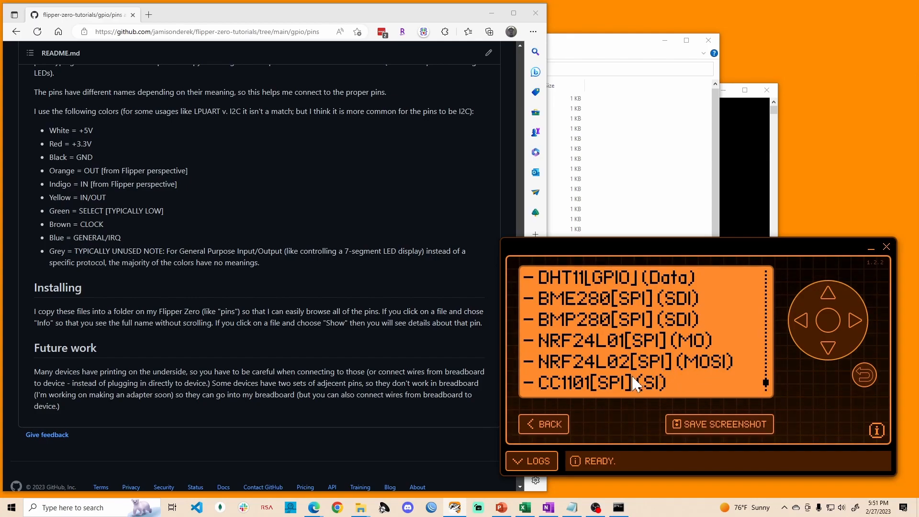
mouse_move(691, 334)
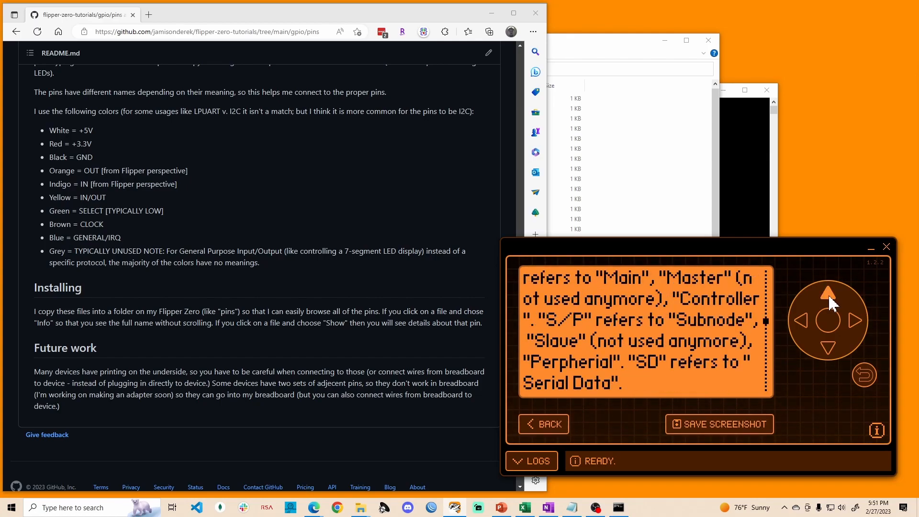
click(827, 293)
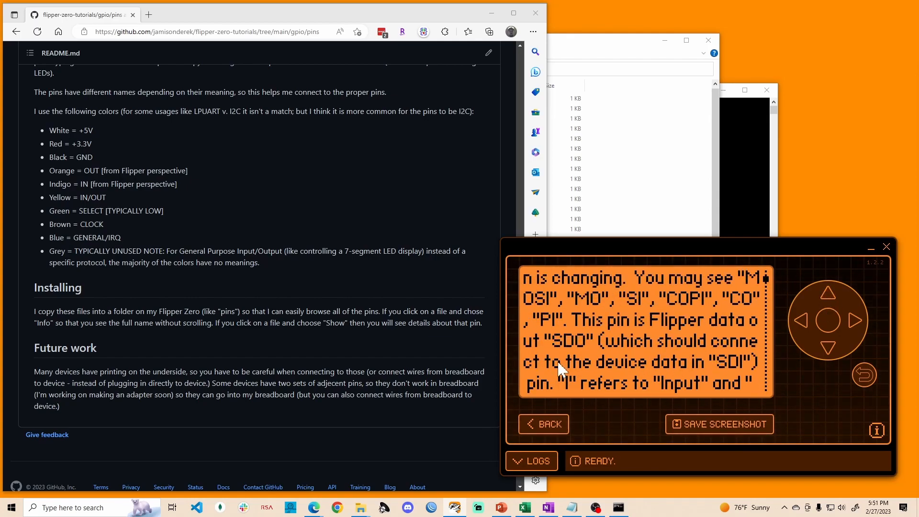
mouse_move(608, 344)
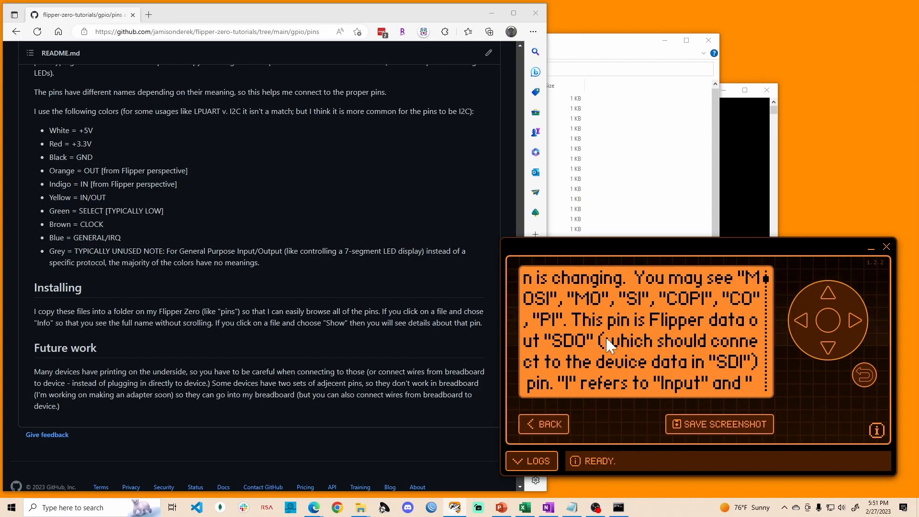
mouse_move(554, 352)
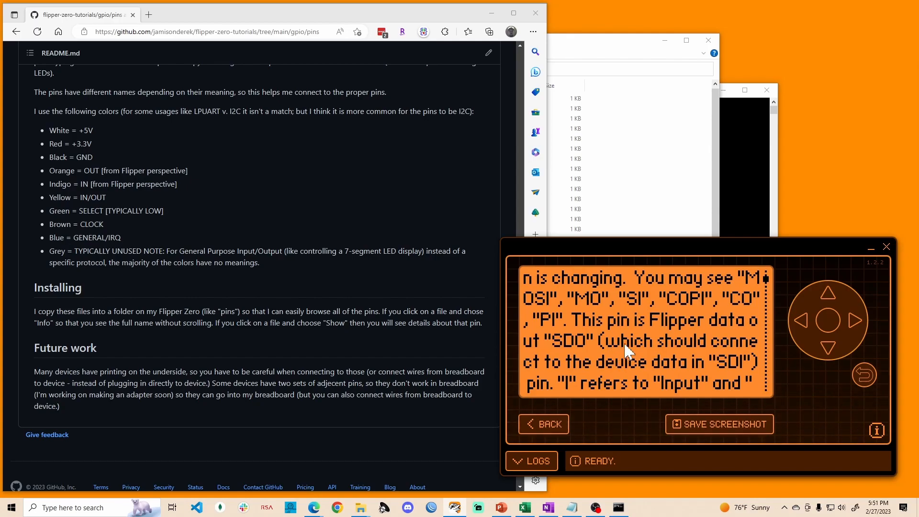
Finish reading the pin description and return to the pin file list
click(828, 346)
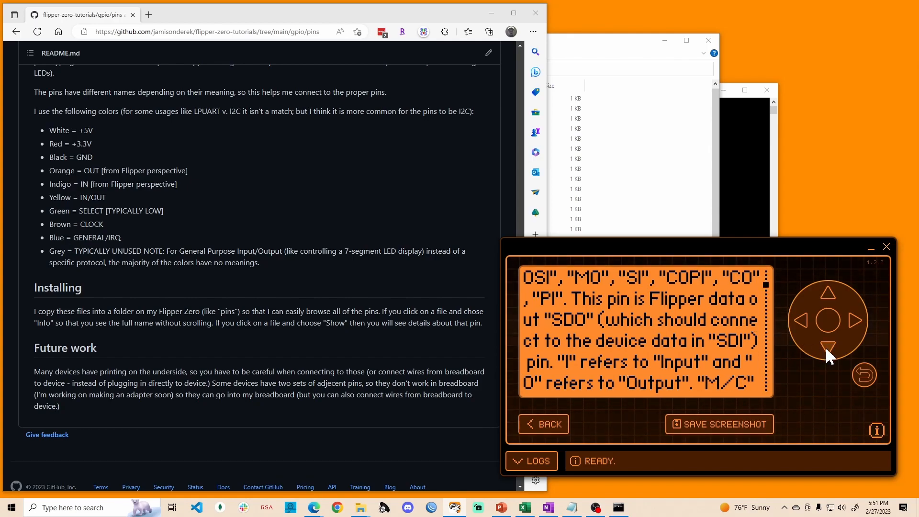
click(863, 374)
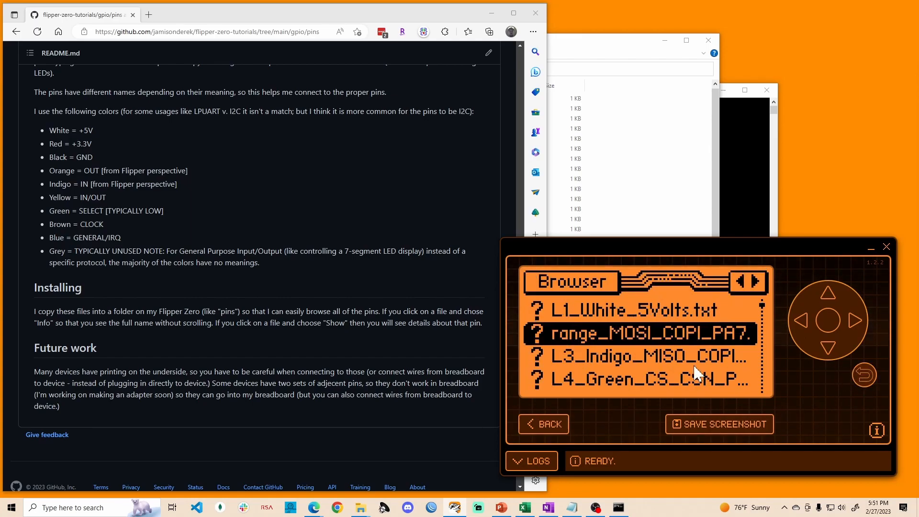
Step down through the pin file list to the right-side pin files
click(828, 347)
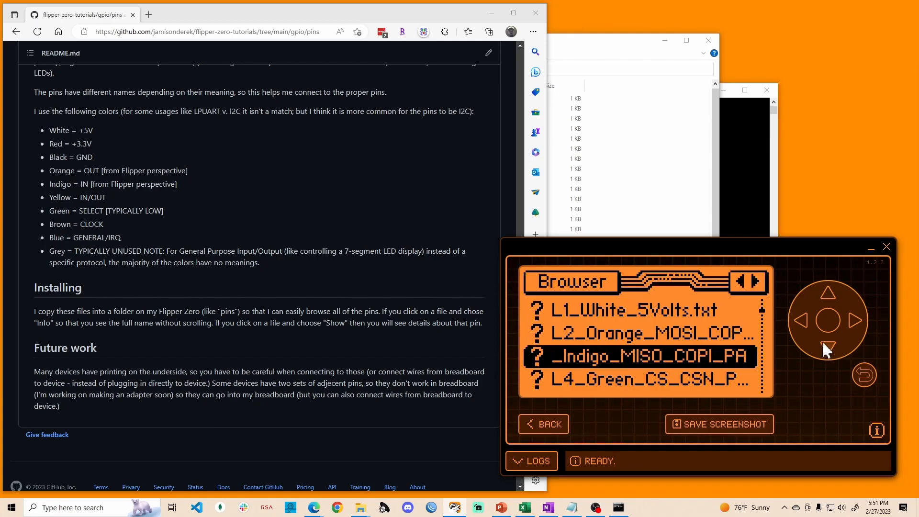
click(828, 345)
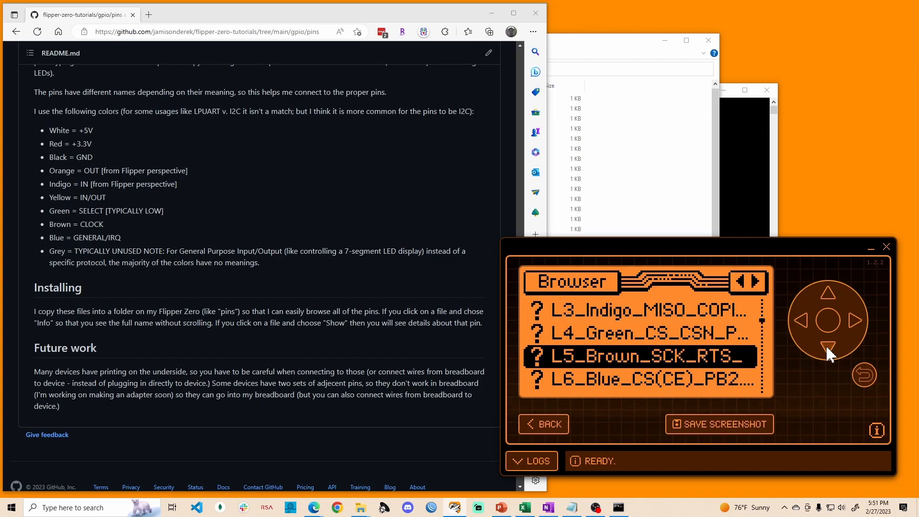
click(827, 347)
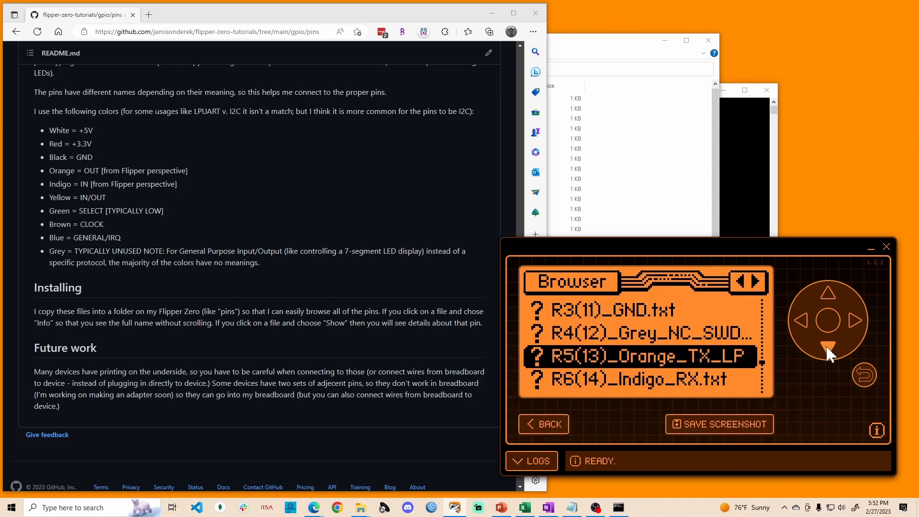
click(827, 346)
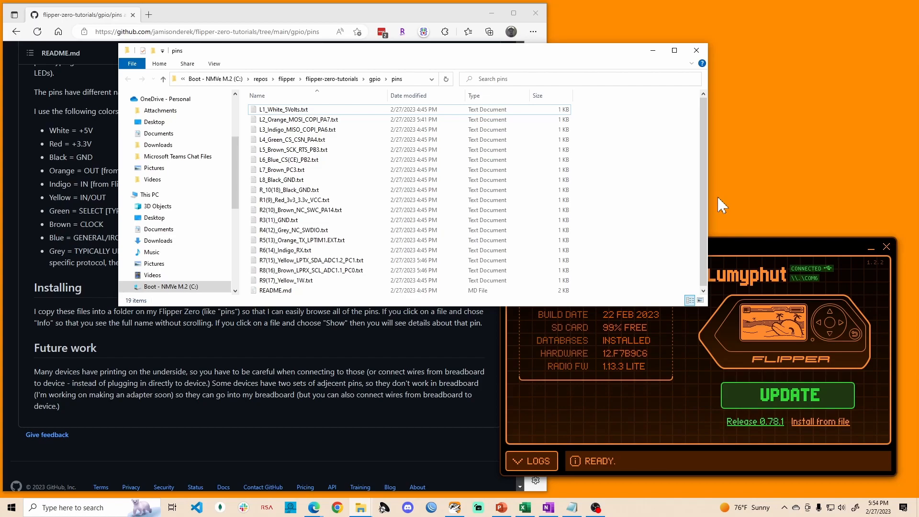
mouse_move(281, 25)
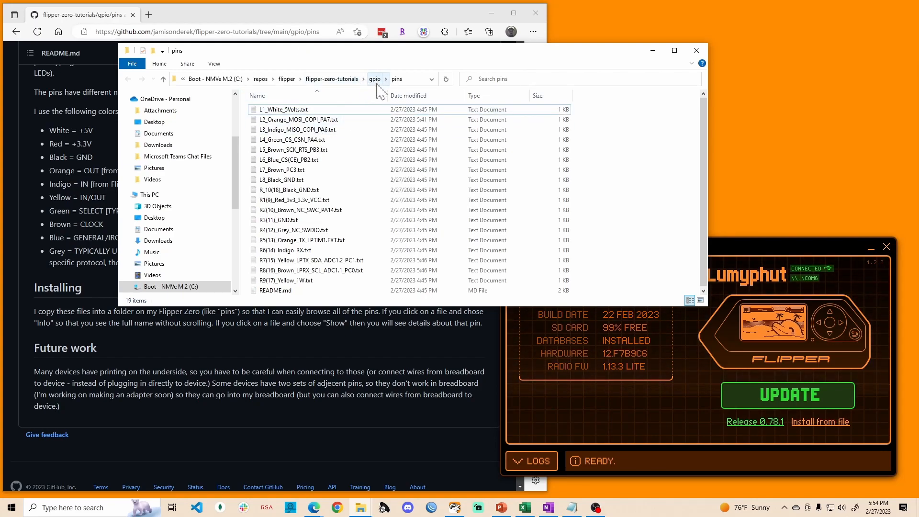
Select all the pin text files in the local pins folder and switch to qFlipper's file manager
click(283, 109)
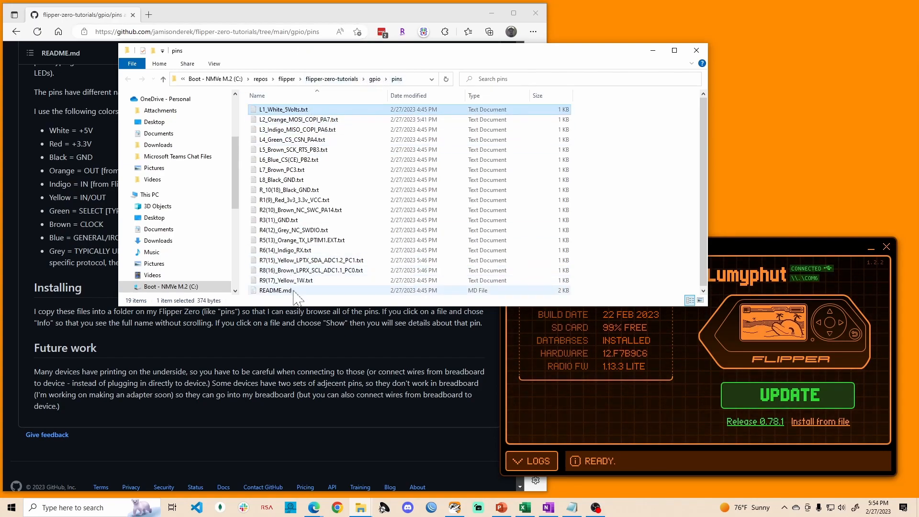
key(ctrl+a)
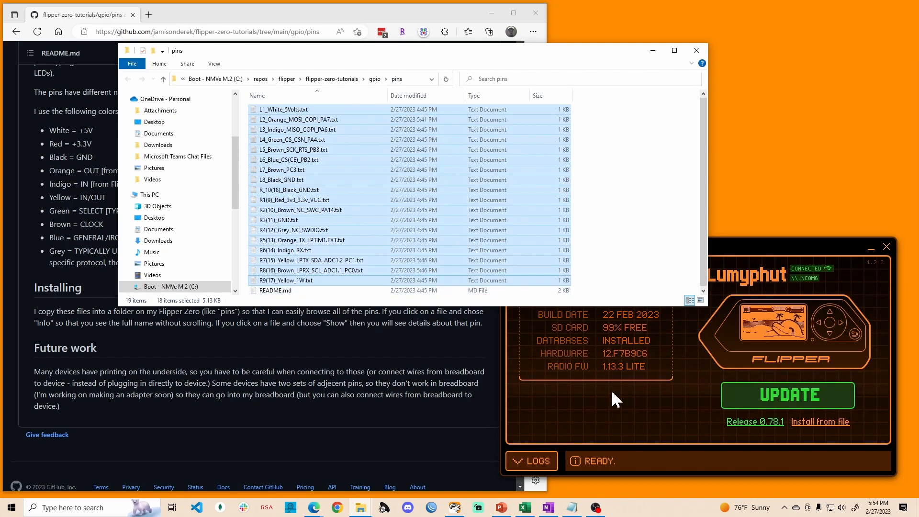
click(574, 279)
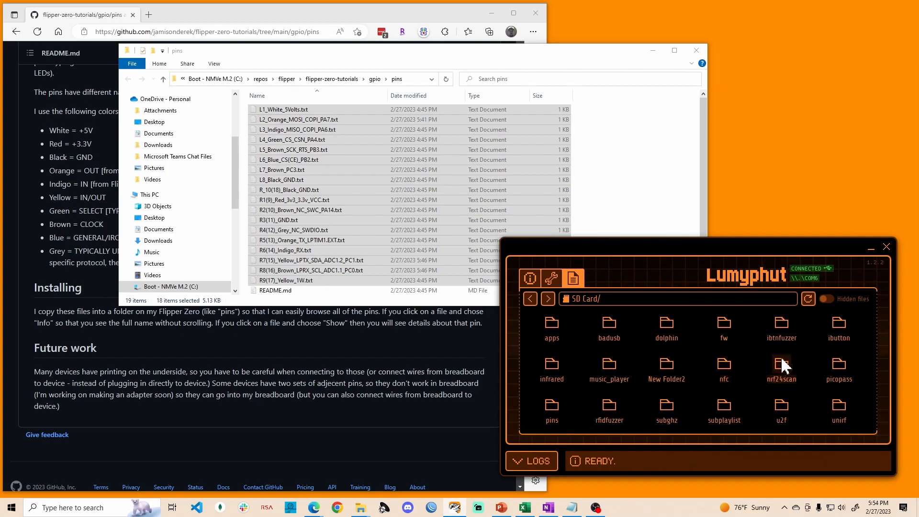
mouse_move(552, 405)
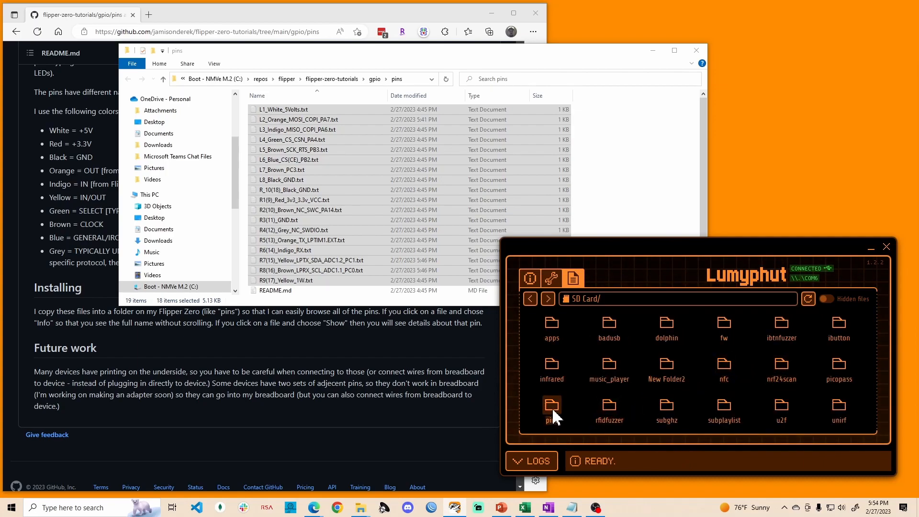
Confirm the SD Card pins folder holds the pin files, then return to the device overview
double_click(552, 404)
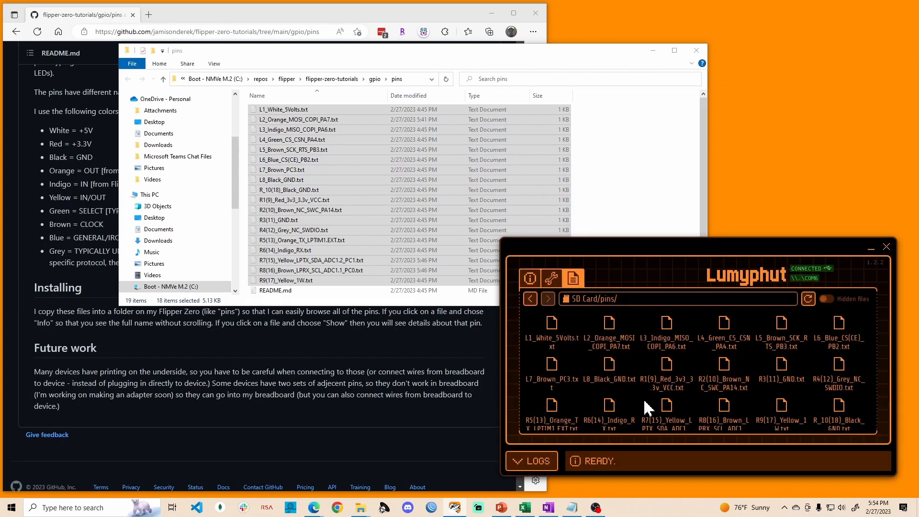
click(528, 277)
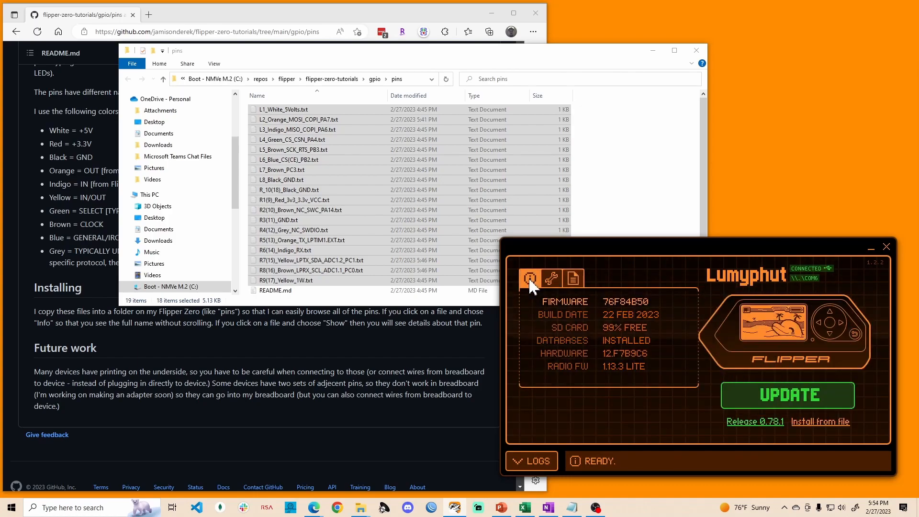
On the Flipper's own screen, enter the SD Card pins folder and highlight the L2 Orange MOSI COPI file
click(571, 277)
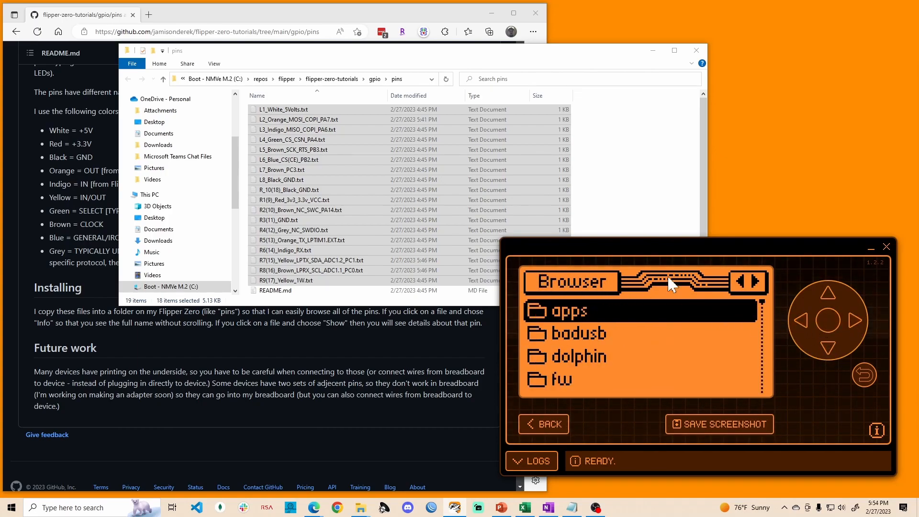
click(828, 348)
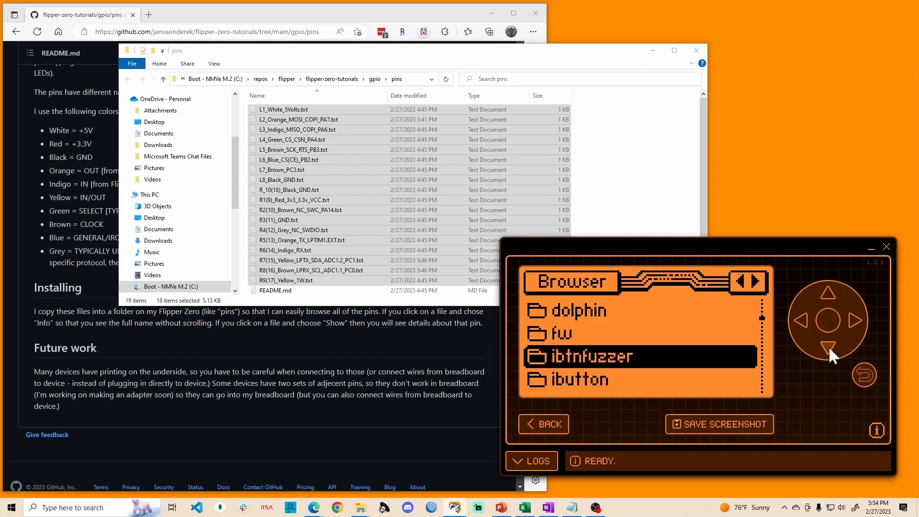
click(829, 348)
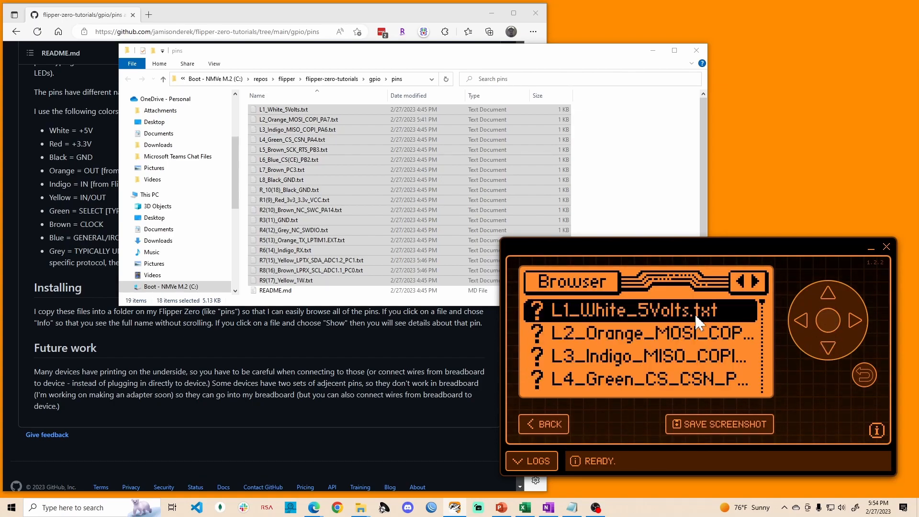
click(828, 349)
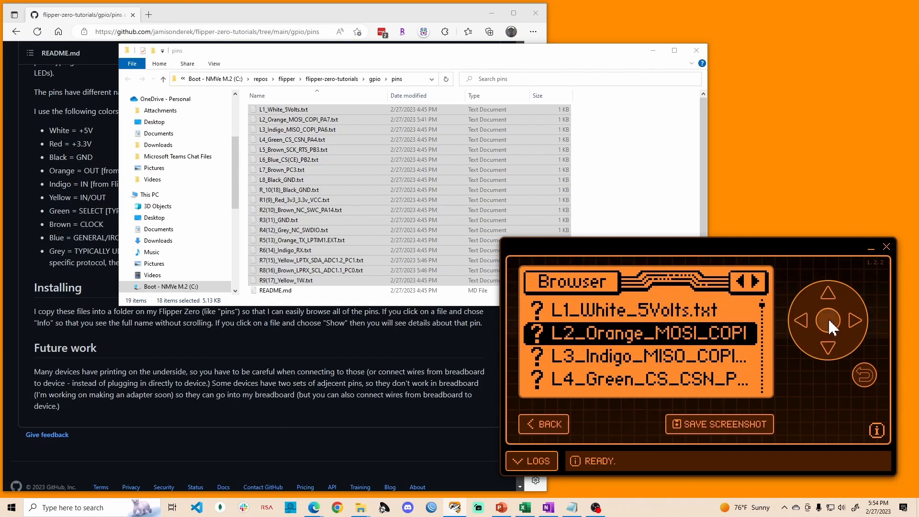